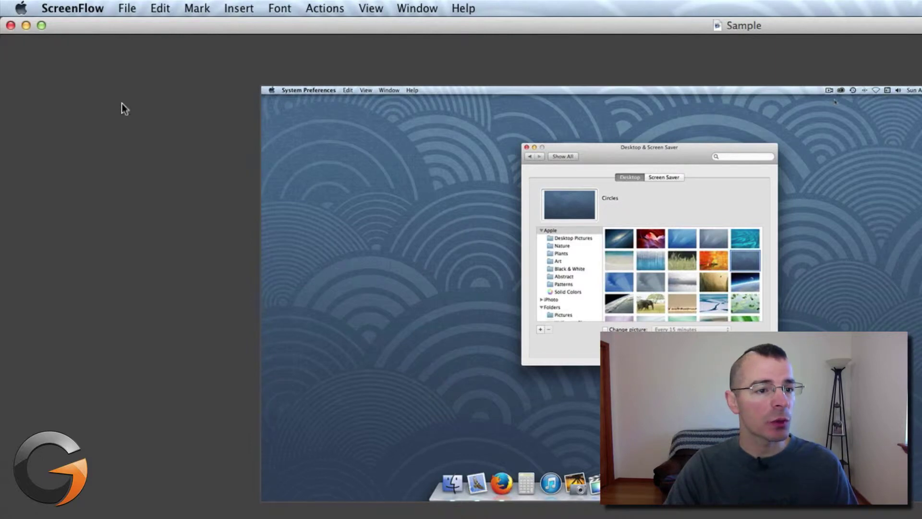
- Bring up the Export settings for the Sample recording from the File menu
click(126, 8)
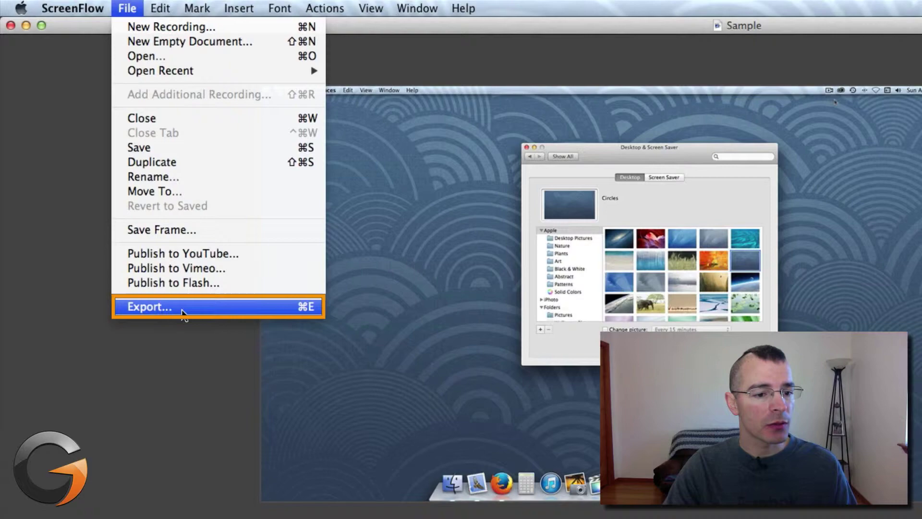
click(148, 306)
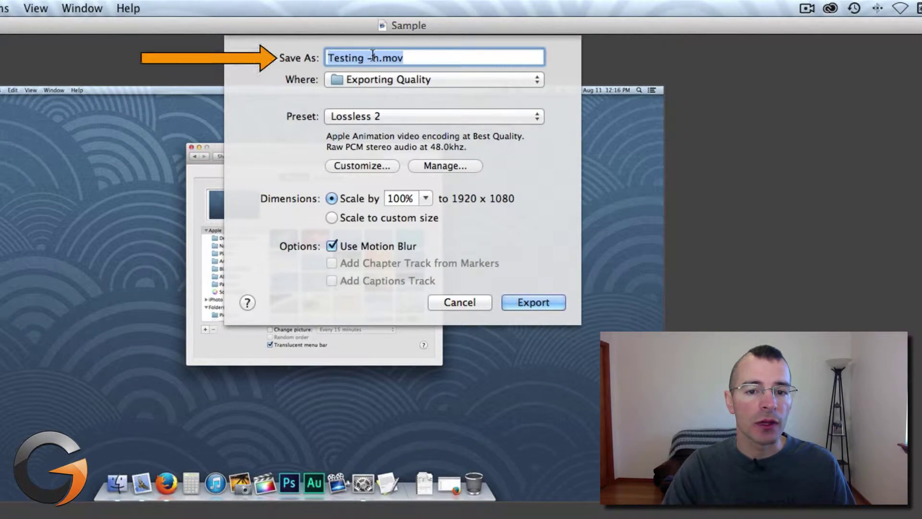
- Trim the export file name to Testing .mov, keeping Exporting Quality as the location
key(Backspace)
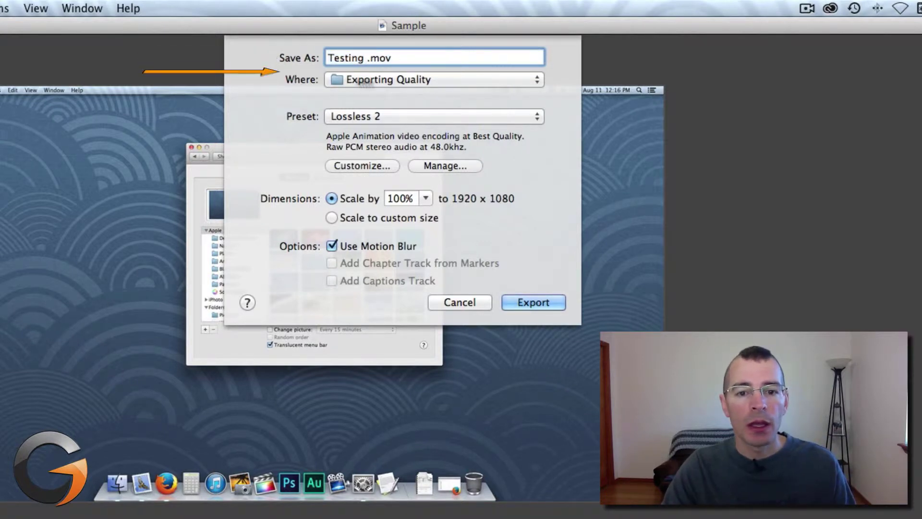
mouse_move(520, 80)
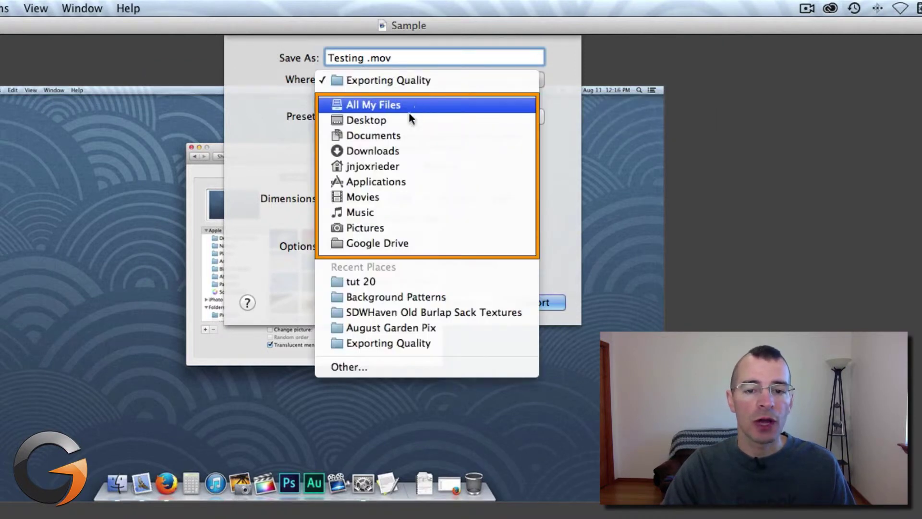
mouse_move(376, 243)
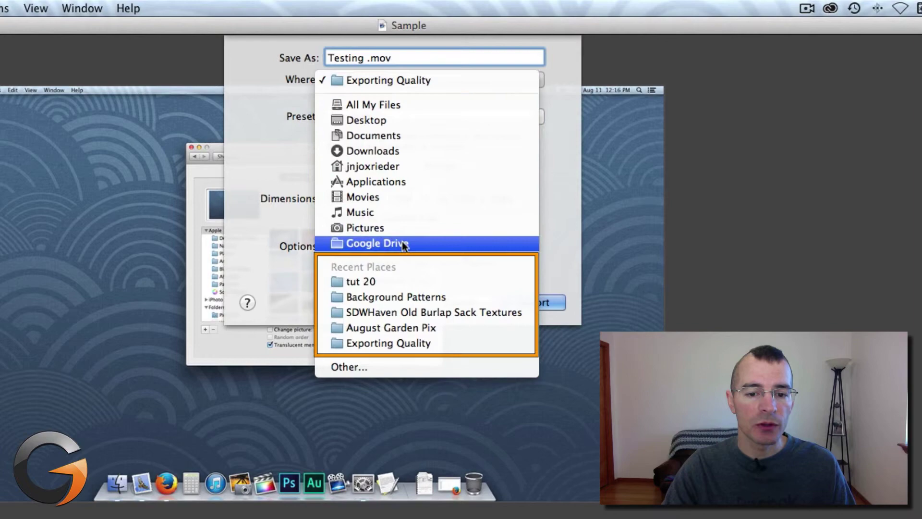
mouse_move(391, 327)
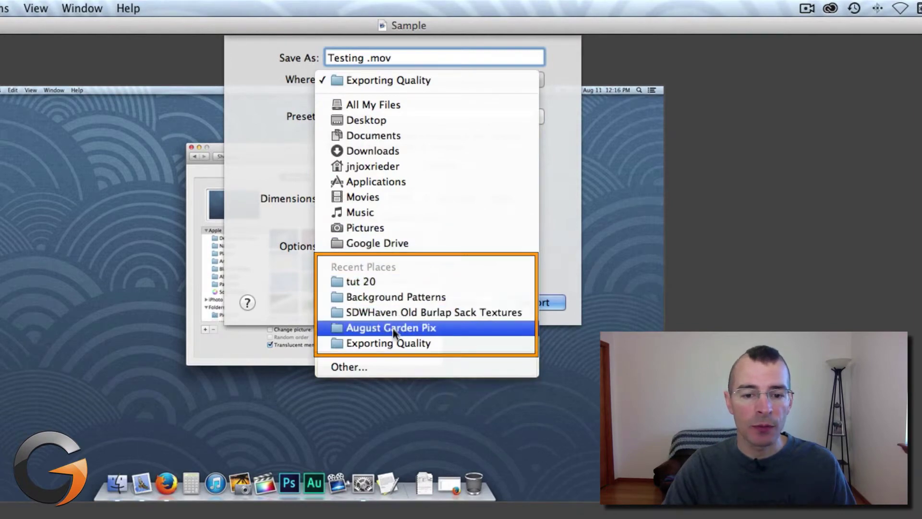
mouse_move(394, 366)
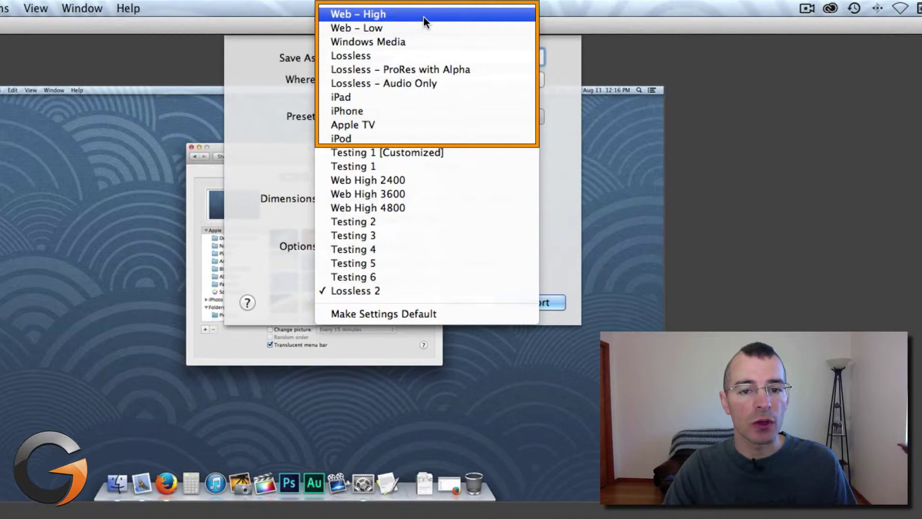
mouse_move(386, 97)
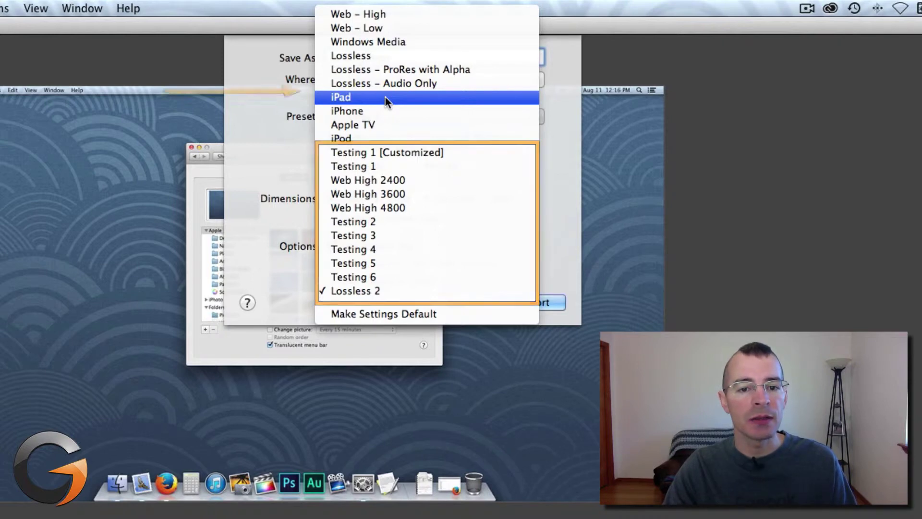
- Choose the standard Lossless preset instead of Lossless 2
click(351, 56)
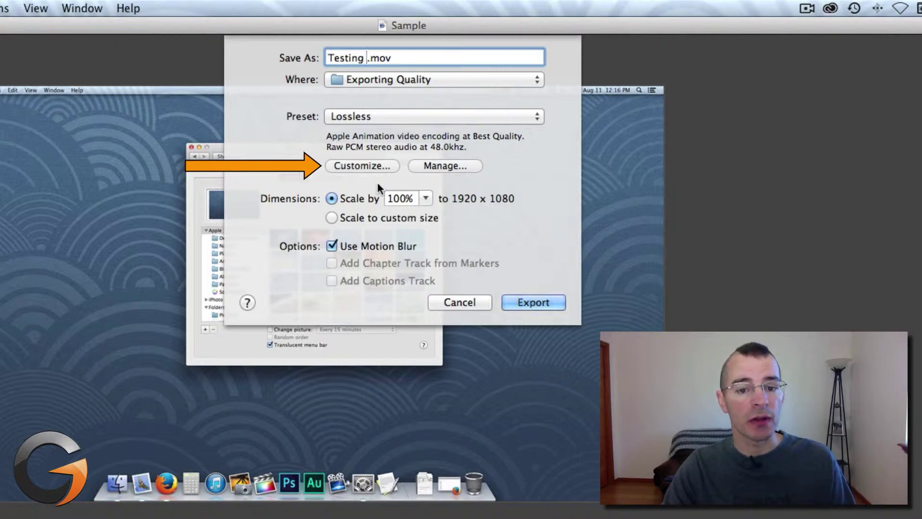
- Customize the preset's video settings to use H.264 compression at High quality
click(362, 165)
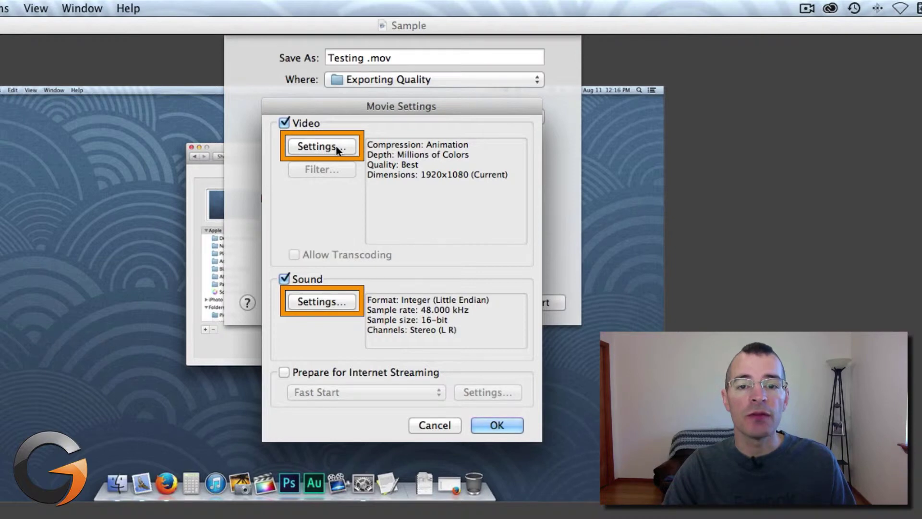
click(321, 146)
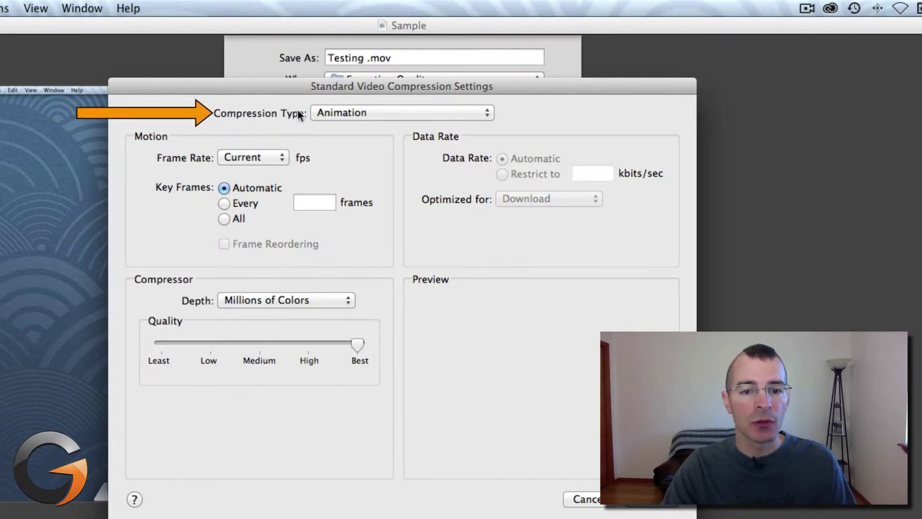
click(403, 112)
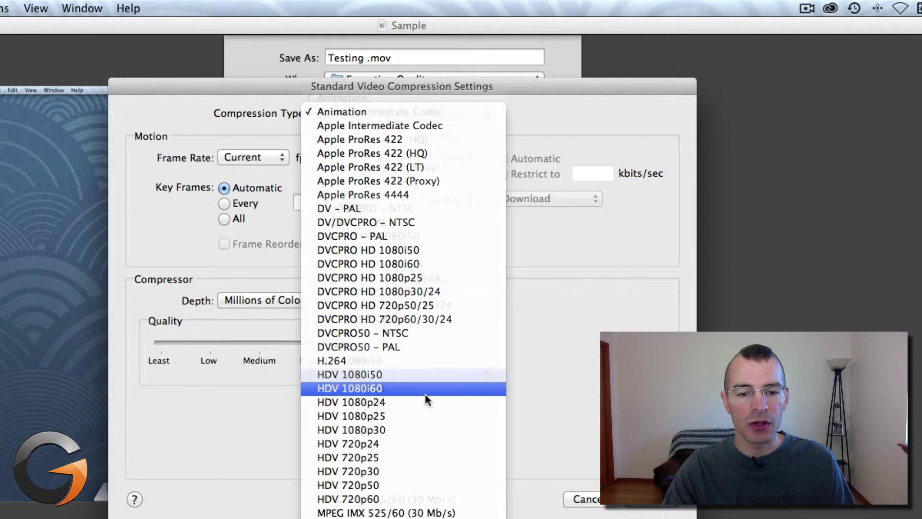
scroll(down, 3)
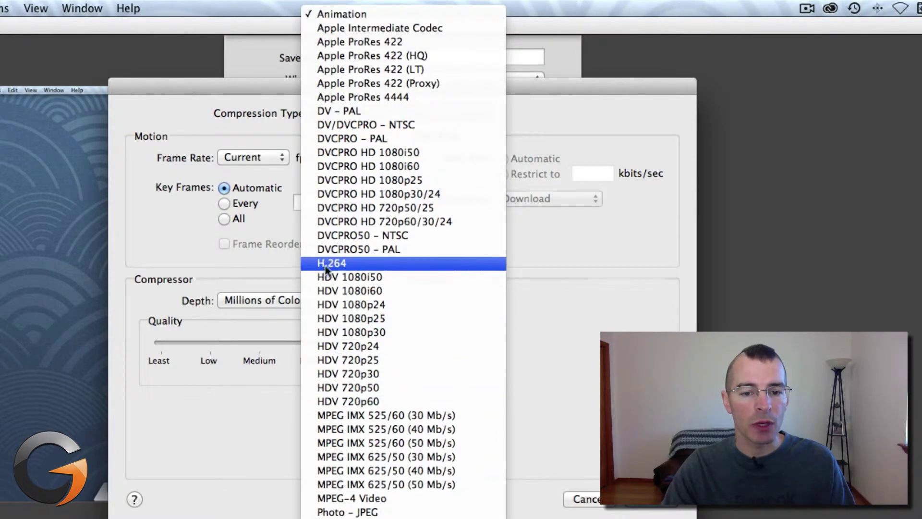
mouse_move(368, 268)
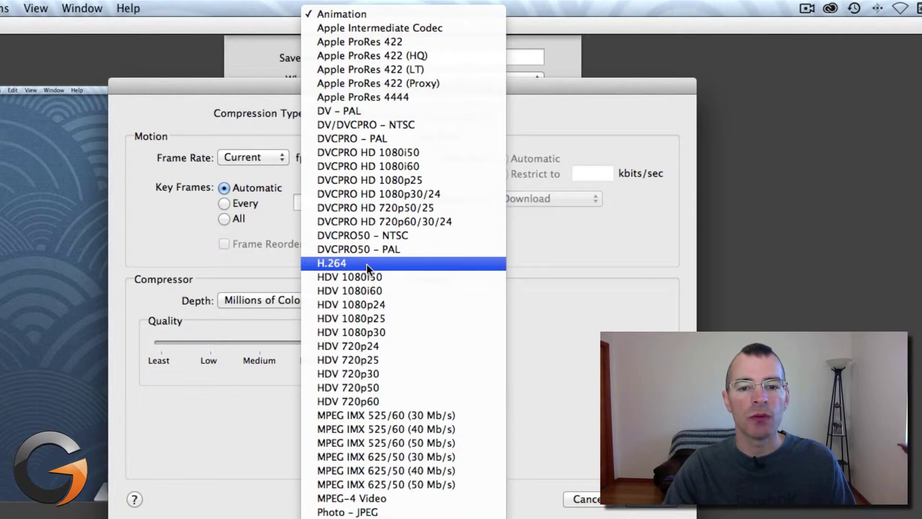
click(331, 263)
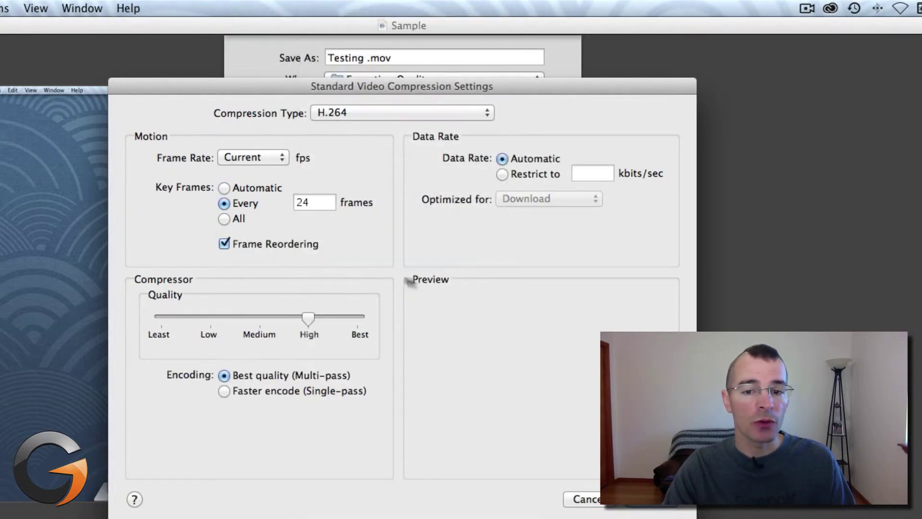
mouse_move(515, 302)
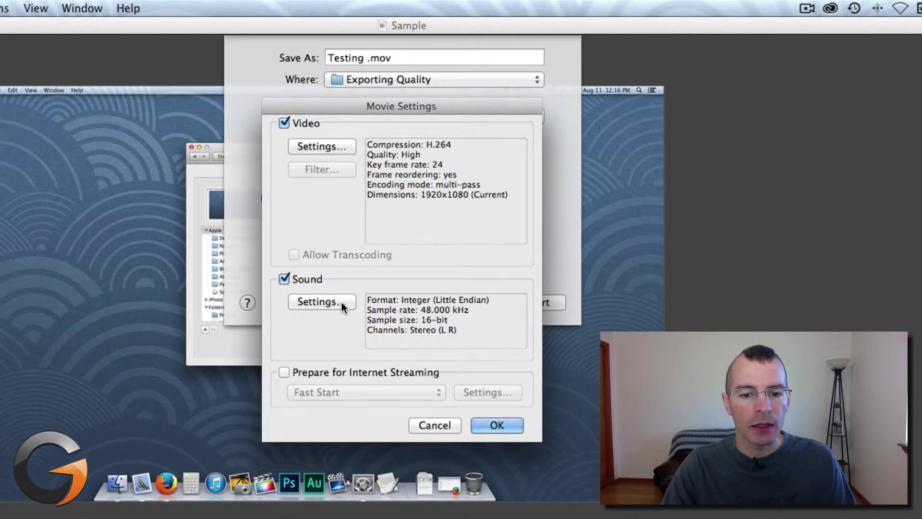
- Leave the audio at raw PCM stereo 48 kHz and apply the customized movie settings
click(322, 300)
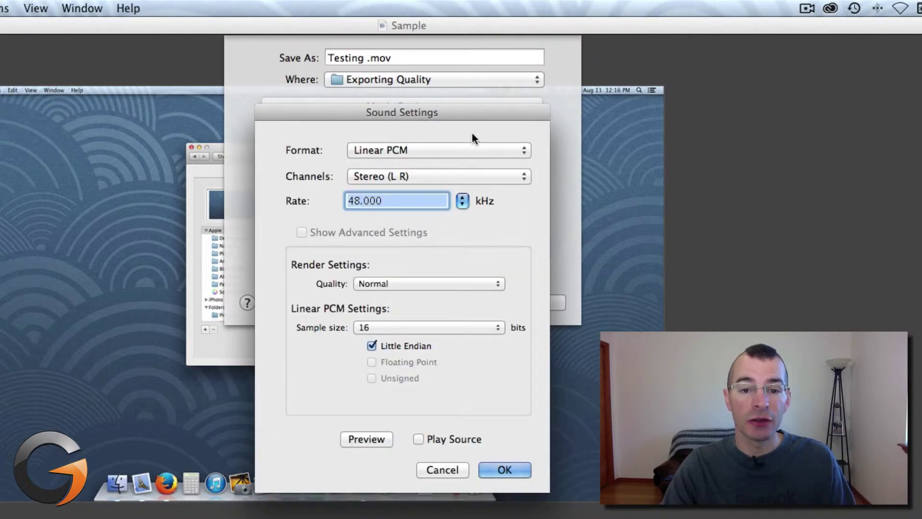
mouse_move(461, 453)
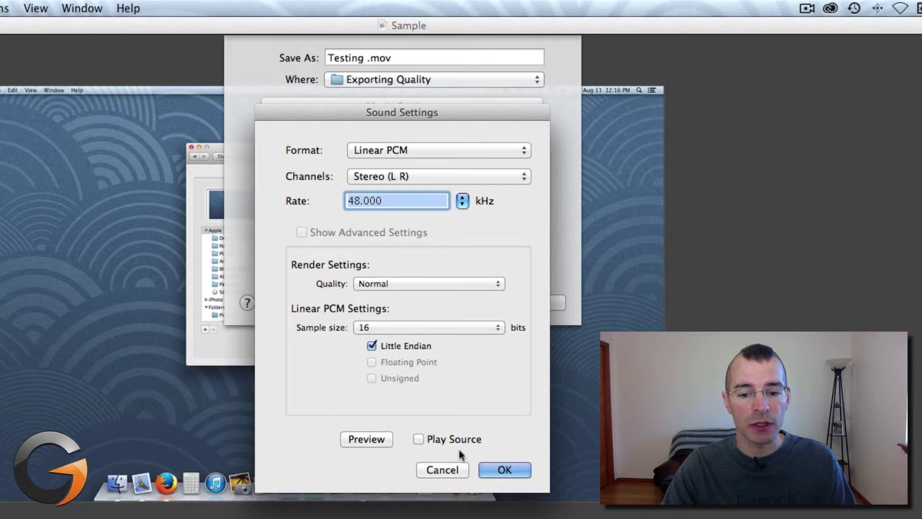
click(502, 470)
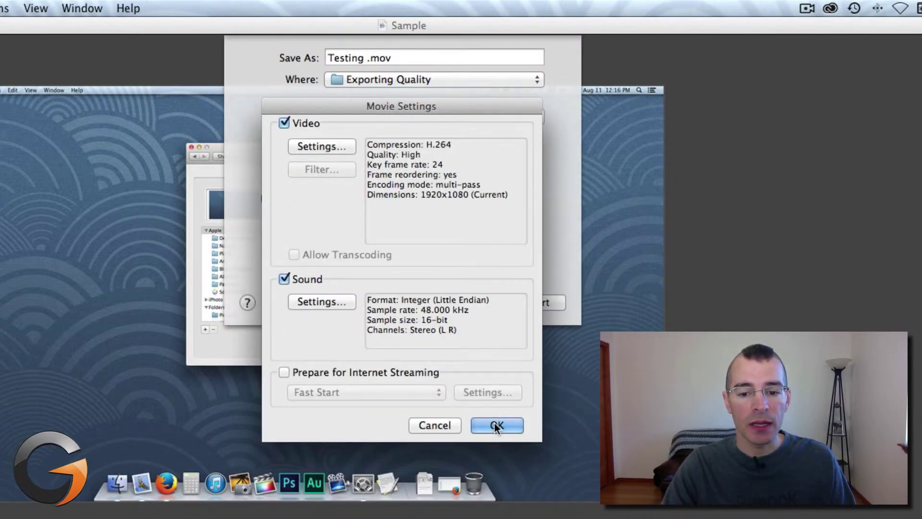
click(496, 425)
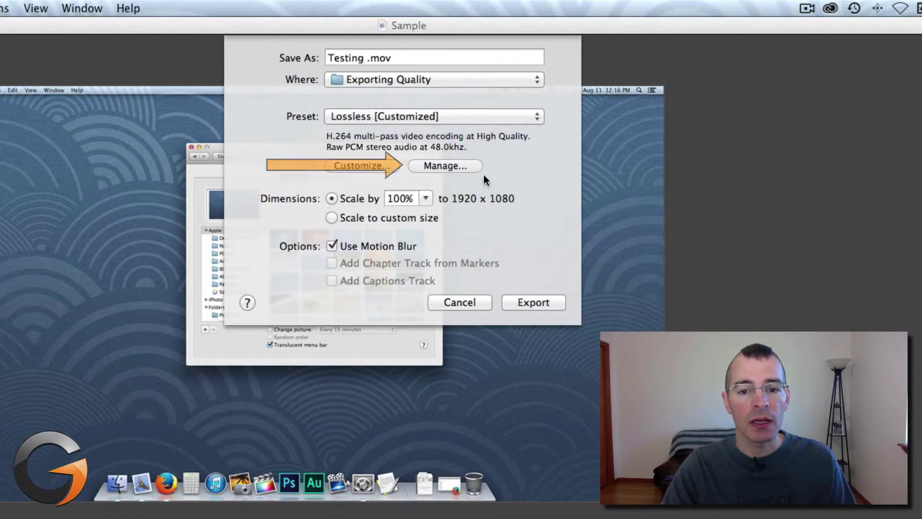
mouse_move(473, 169)
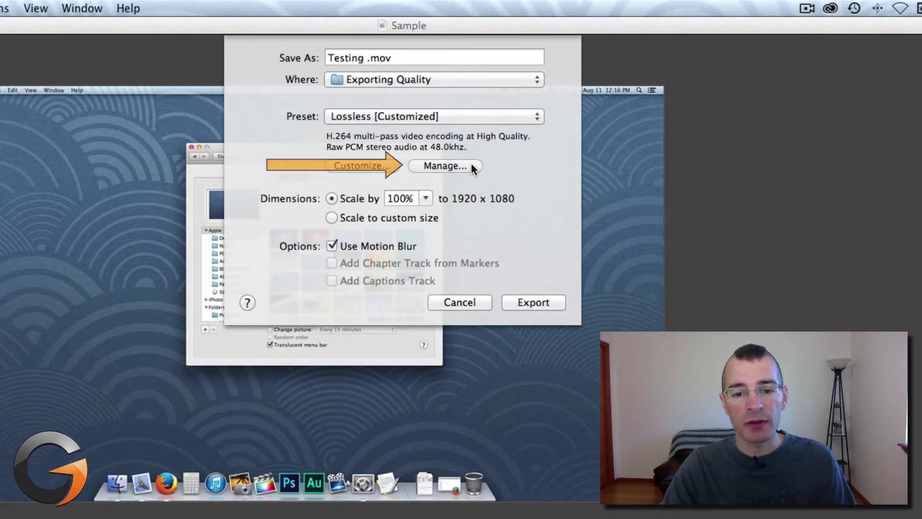
click(443, 165)
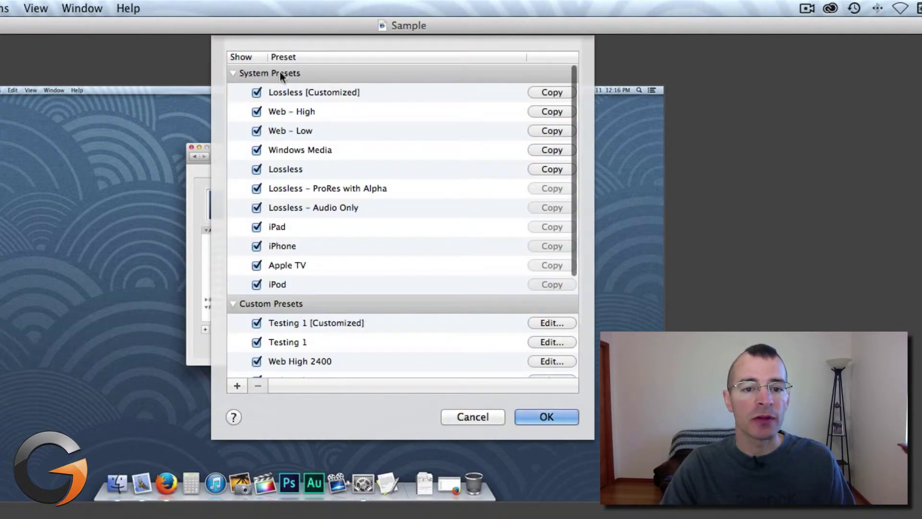
mouse_move(299, 243)
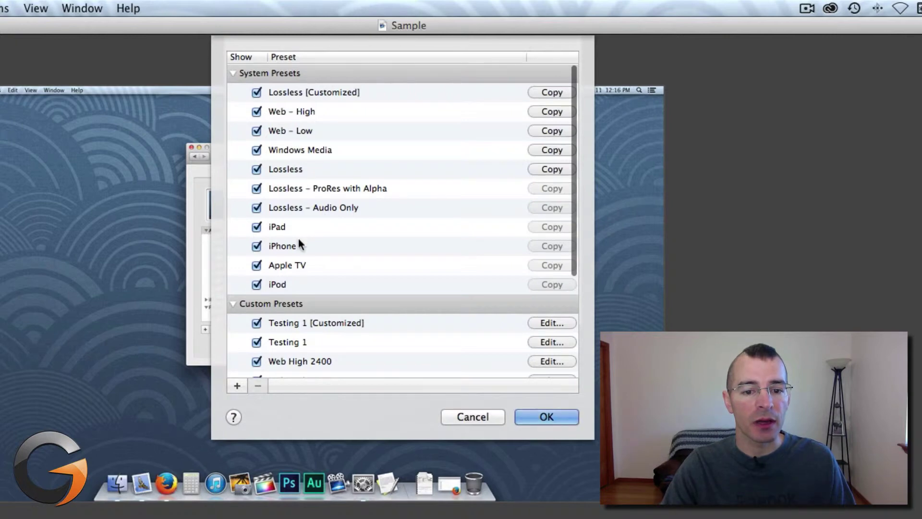
scroll(down, 3)
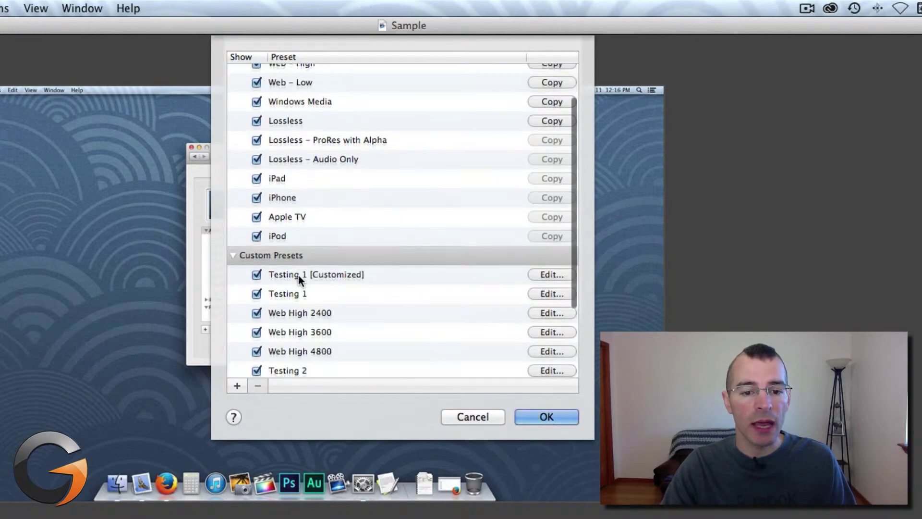
scroll(down, 3)
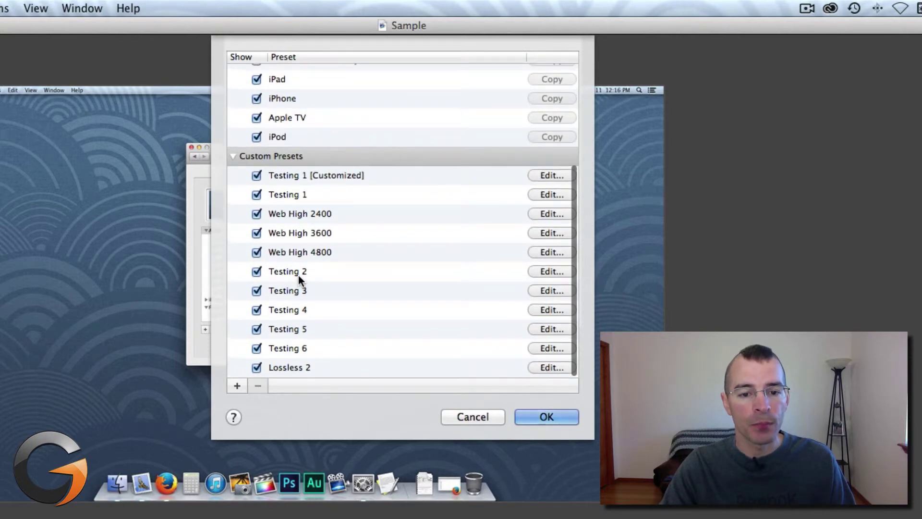
mouse_move(342, 284)
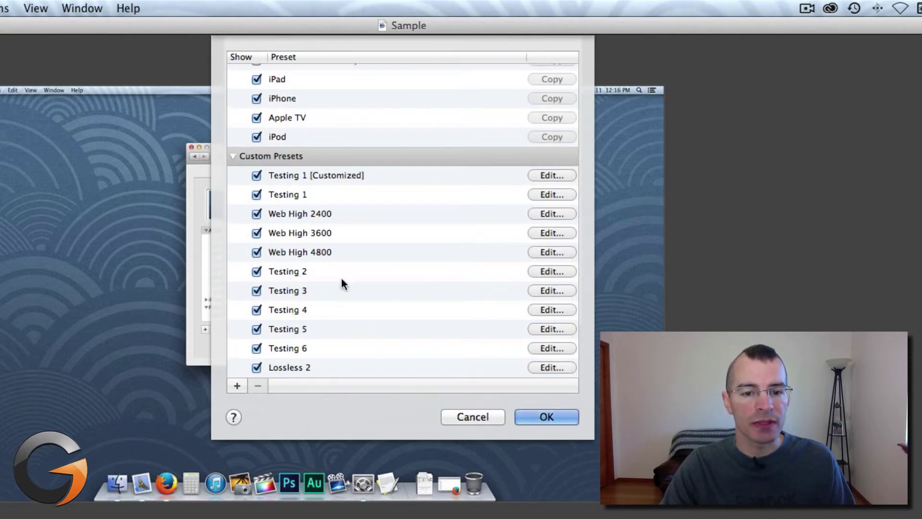
scroll(up, 3)
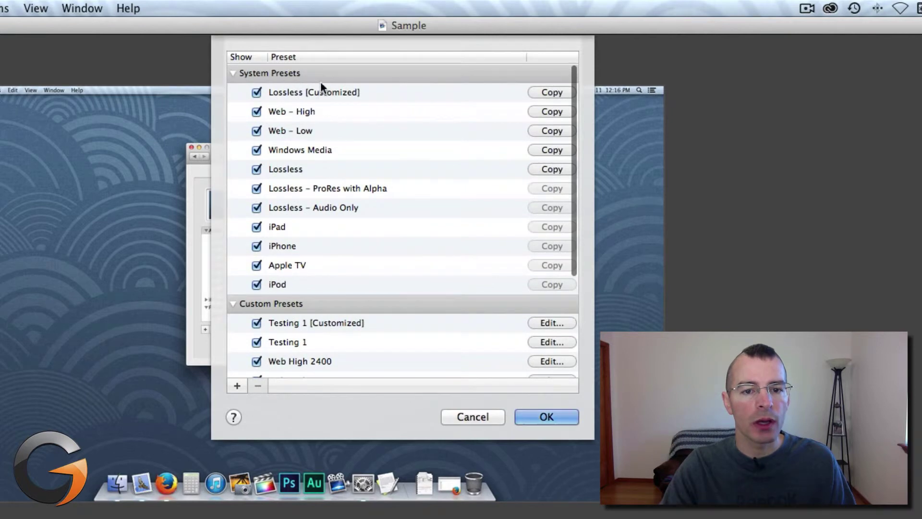
mouse_move(306, 122)
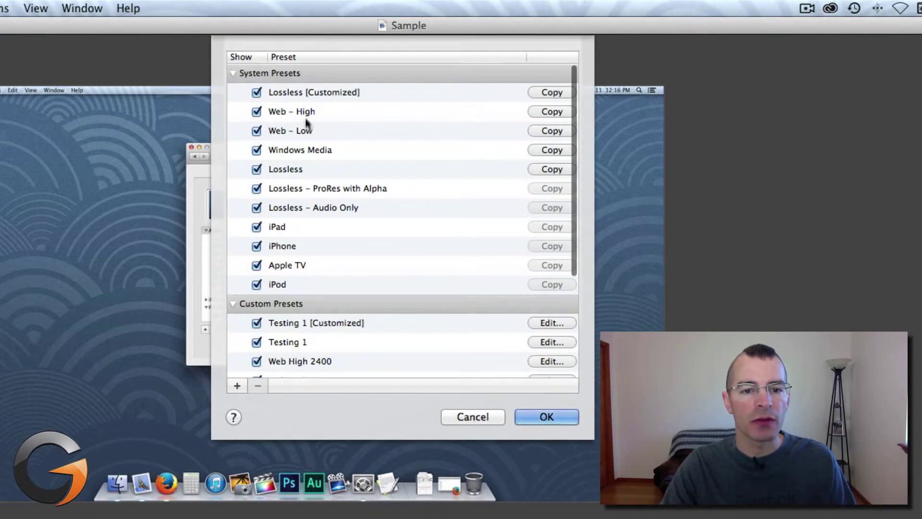
mouse_move(286, 177)
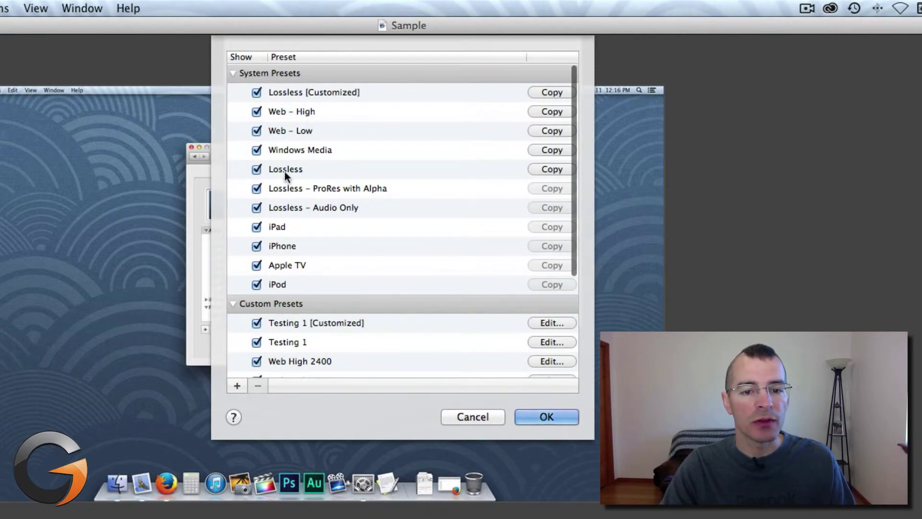
click(285, 169)
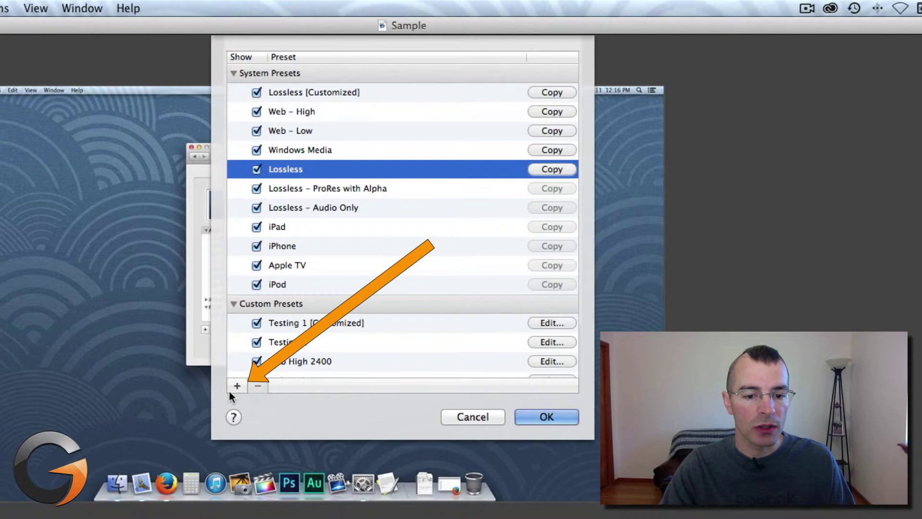
click(237, 386)
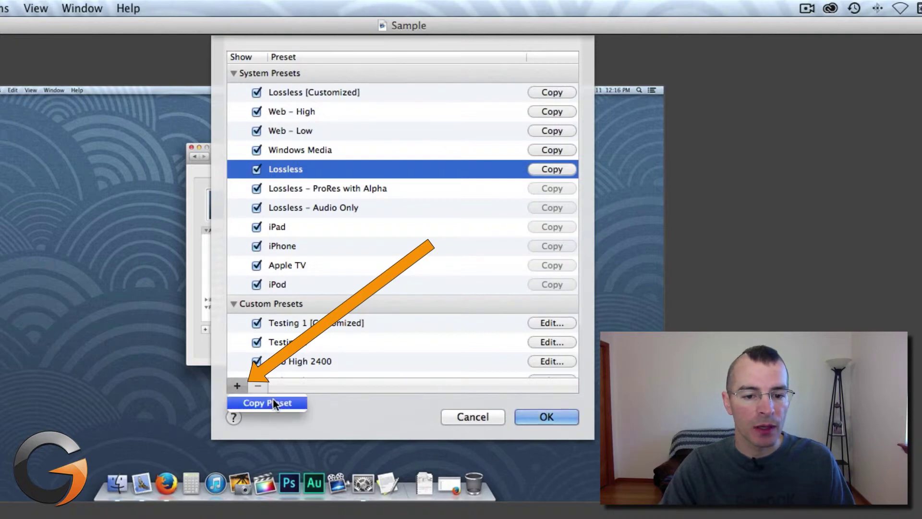
click(266, 402)
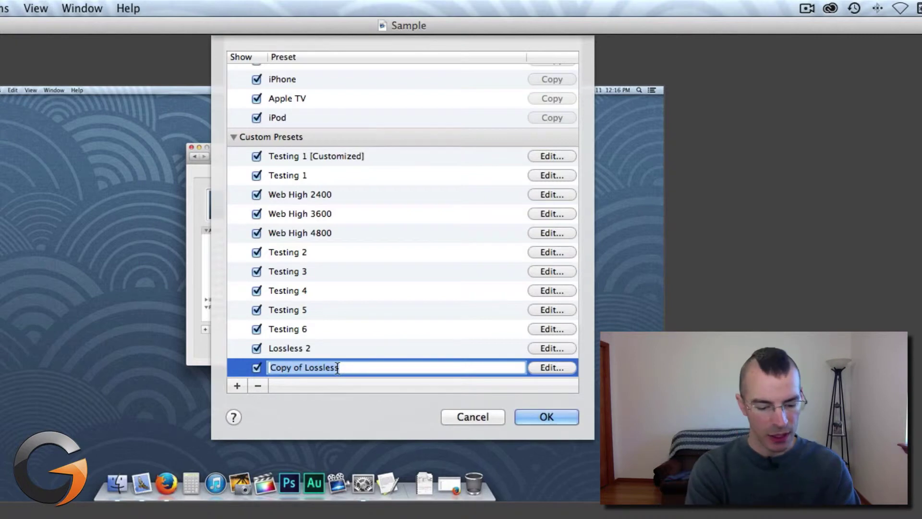
text(testin)
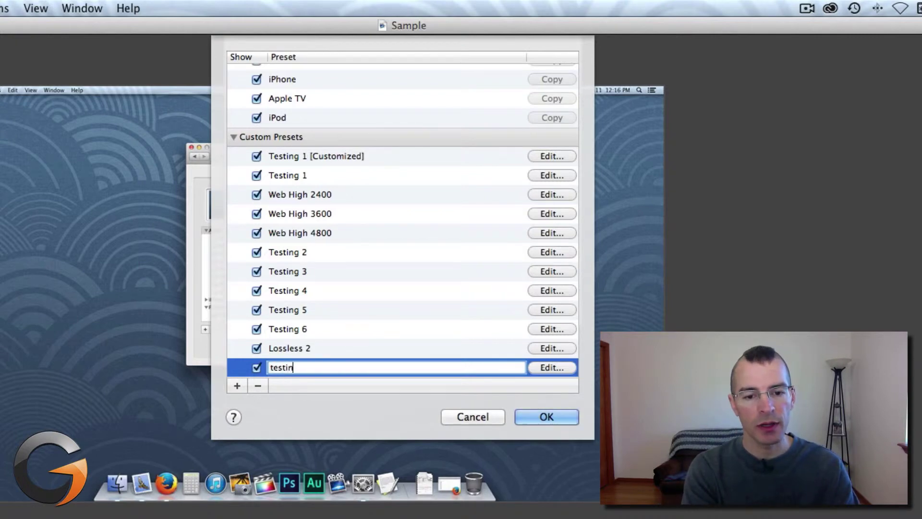
text(g)
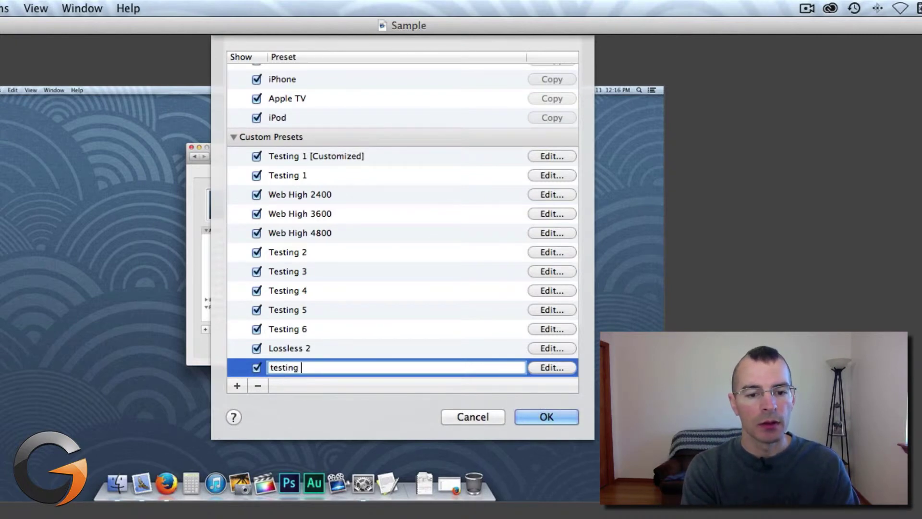
text(preset)
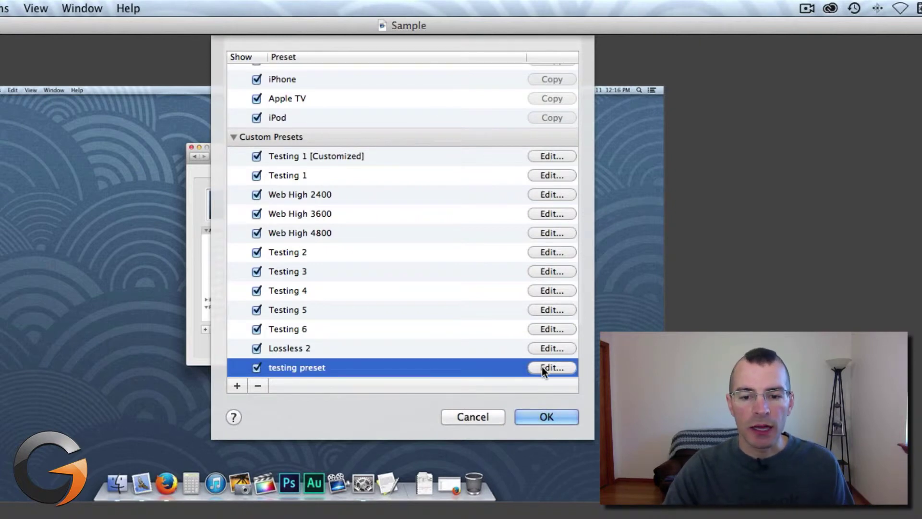
click(550, 367)
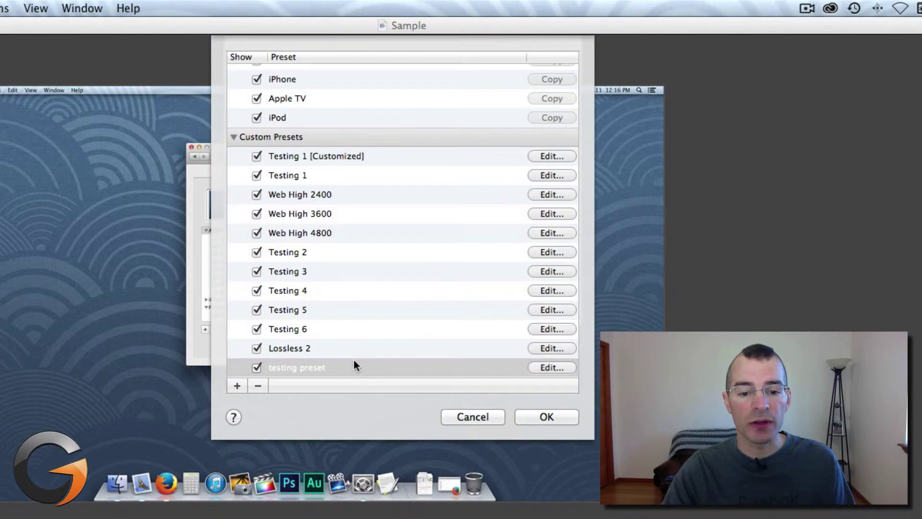
click(296, 366)
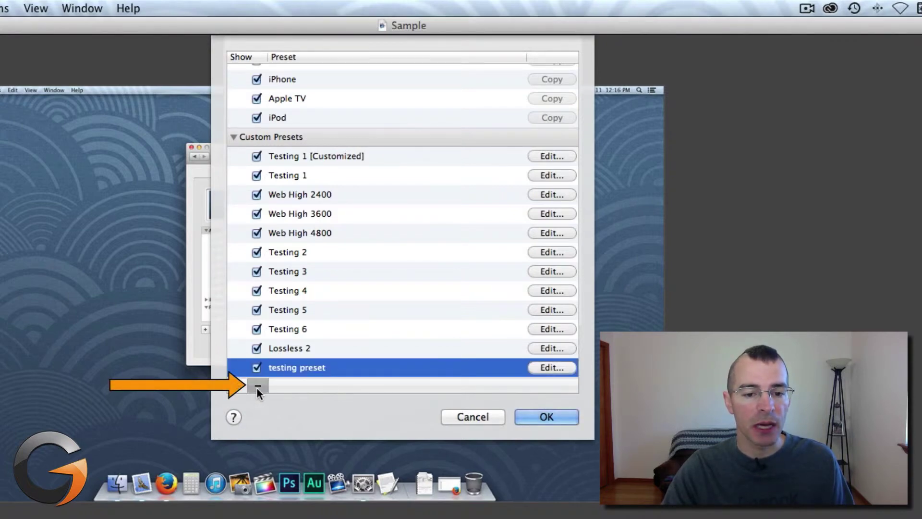
click(258, 386)
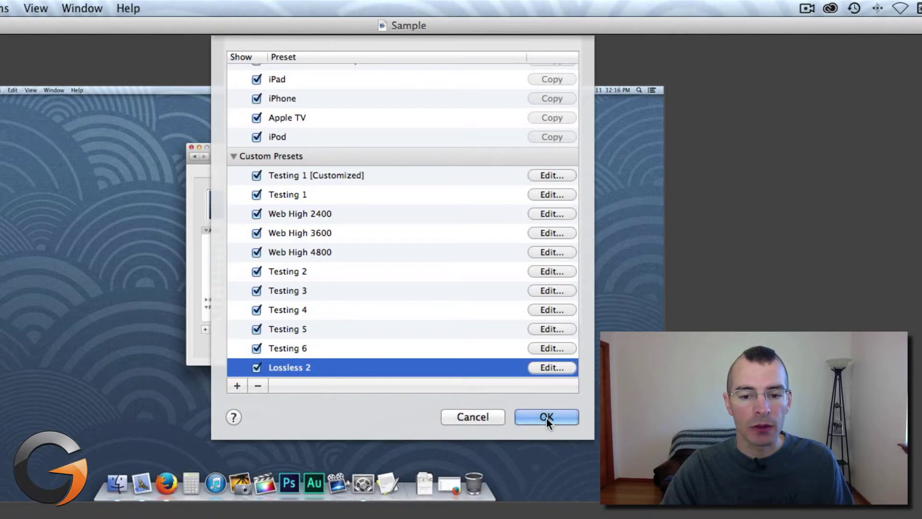
- Return to the export settings and choose the Lossless 2 preset for Testing .mov
click(545, 415)
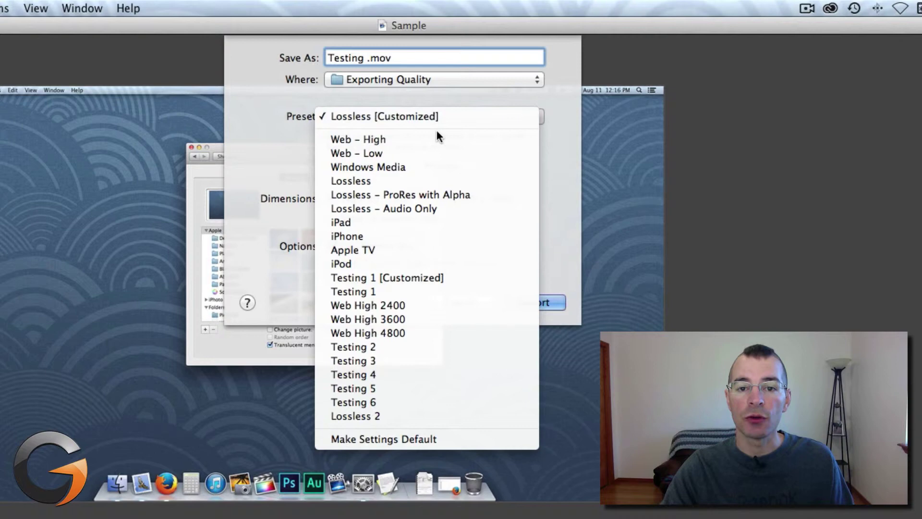
mouse_move(367, 319)
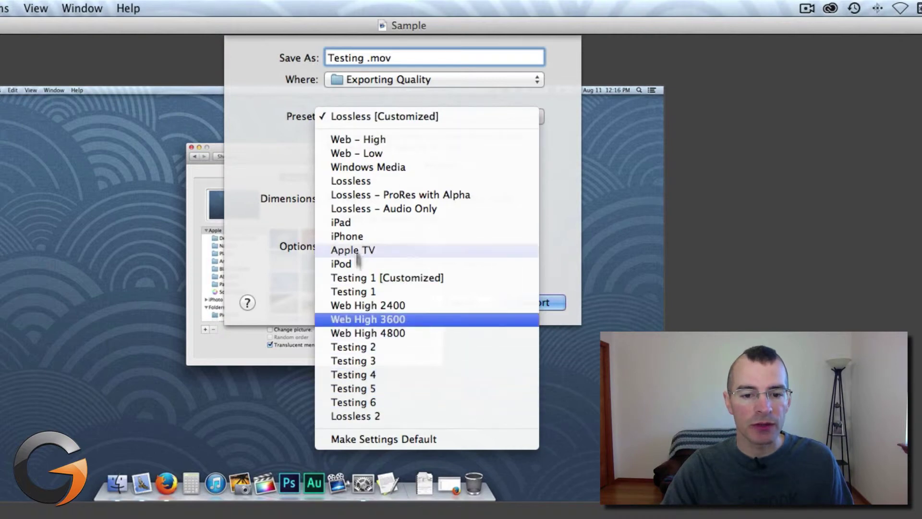
click(355, 416)
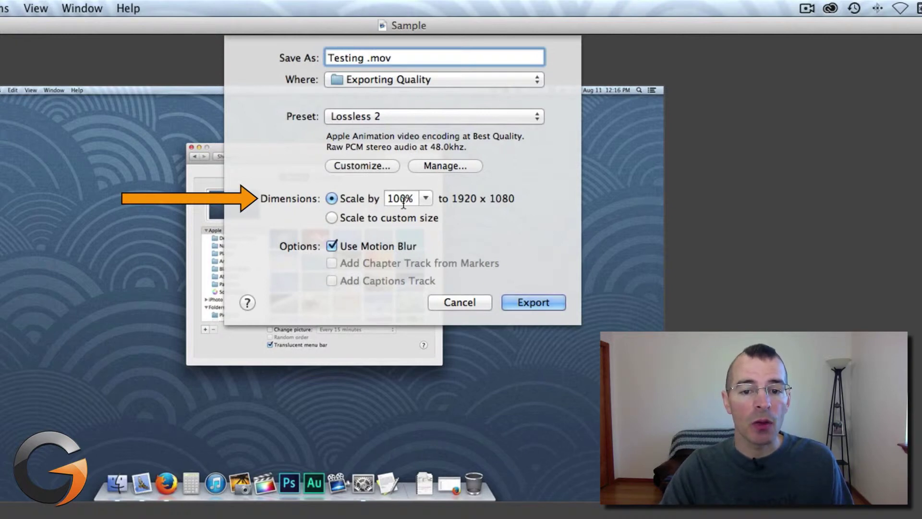
mouse_move(536, 190)
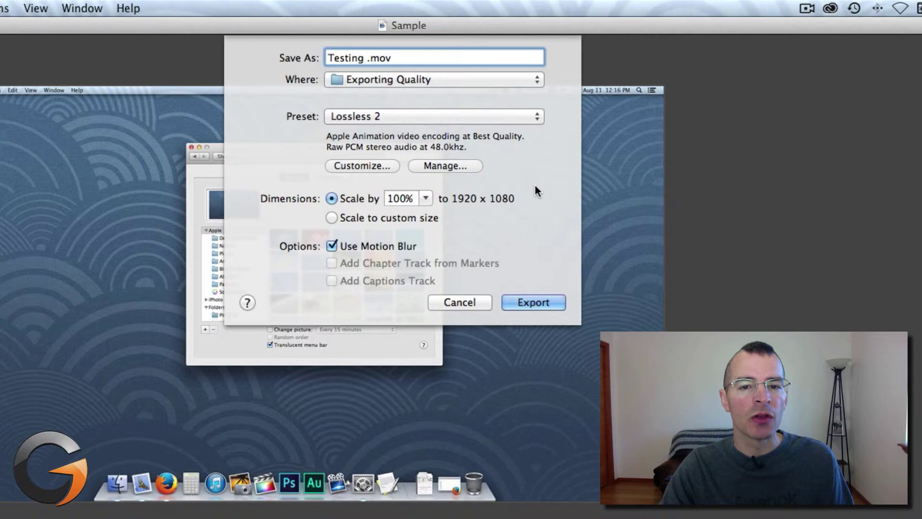
mouse_move(425, 202)
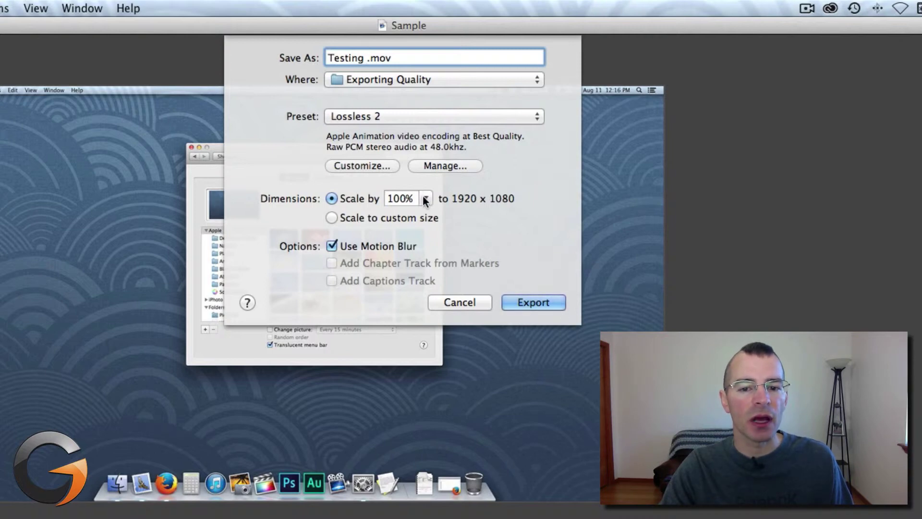
mouse_move(532, 180)
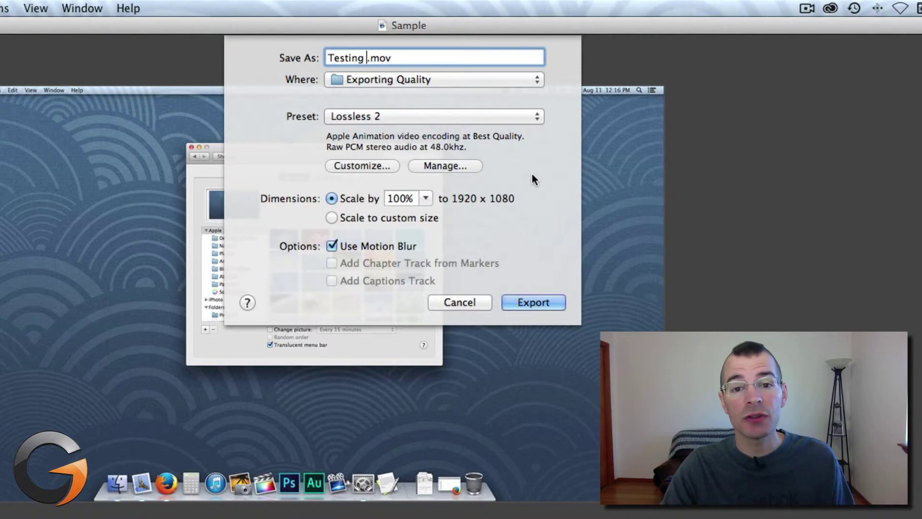
- Keep the export scale at 100% for a 1920 x 1080 output
click(424, 198)
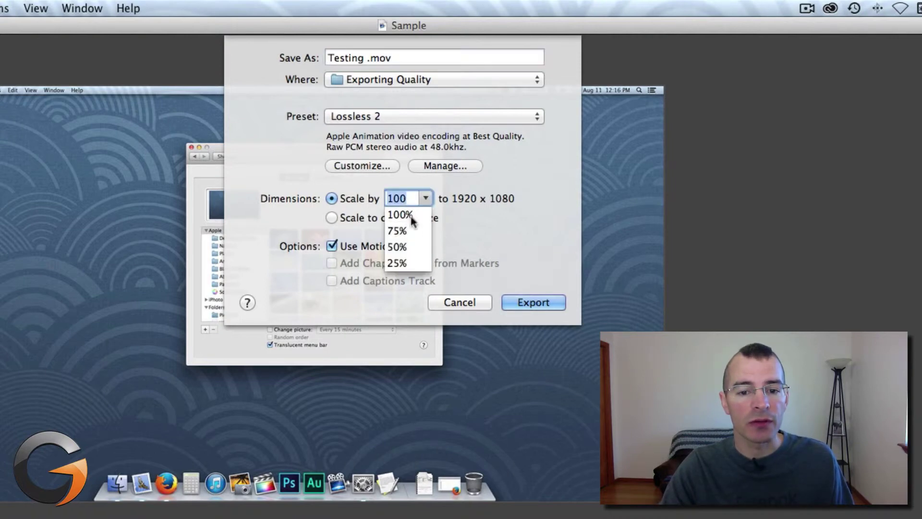
mouse_move(529, 225)
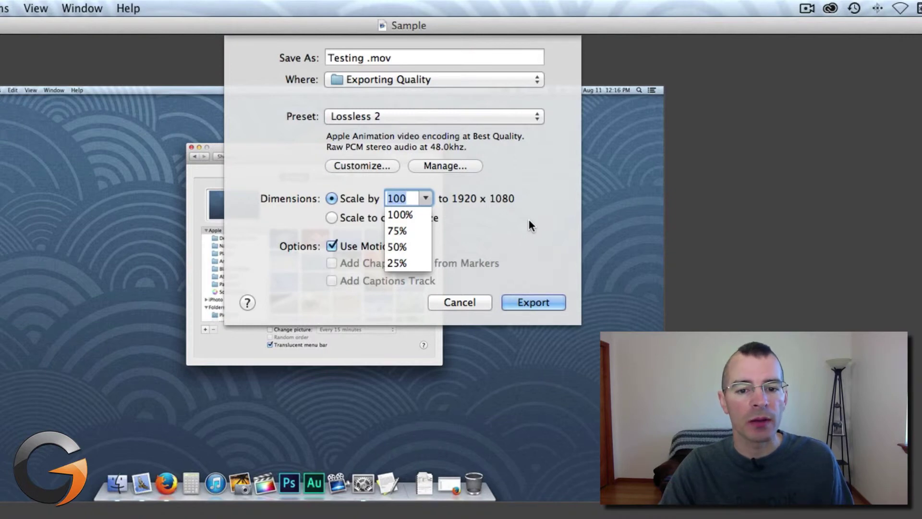
click(401, 214)
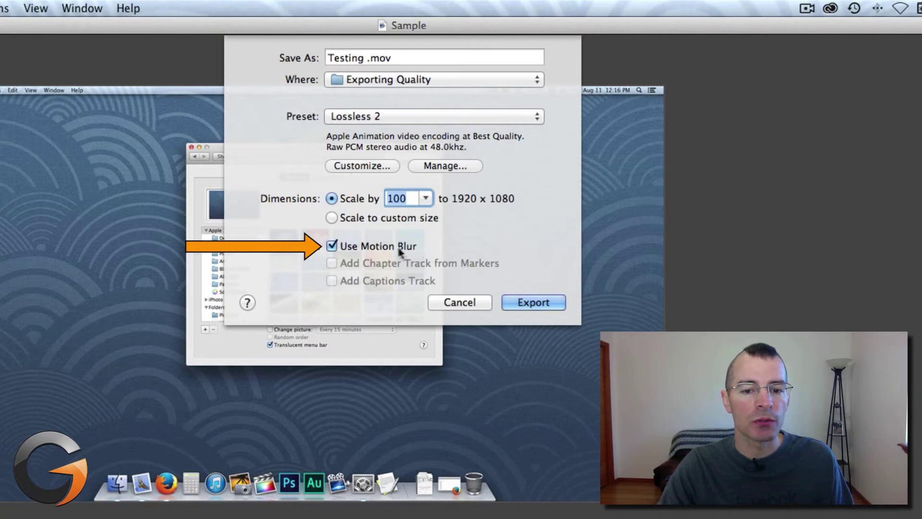
mouse_move(332, 247)
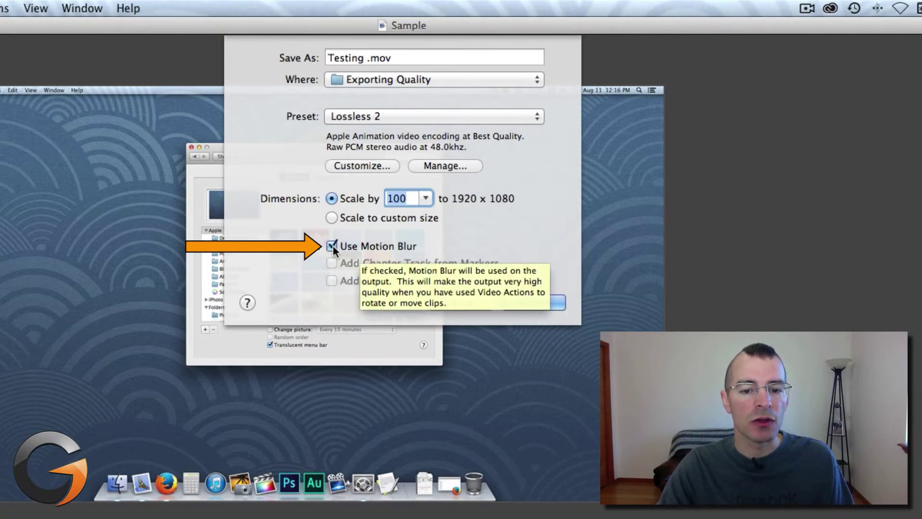
mouse_move(532, 225)
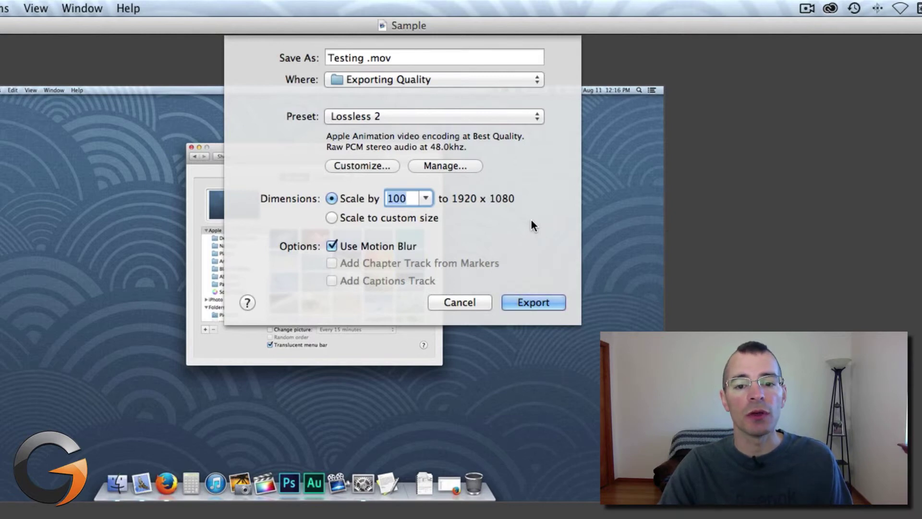
mouse_move(337, 251)
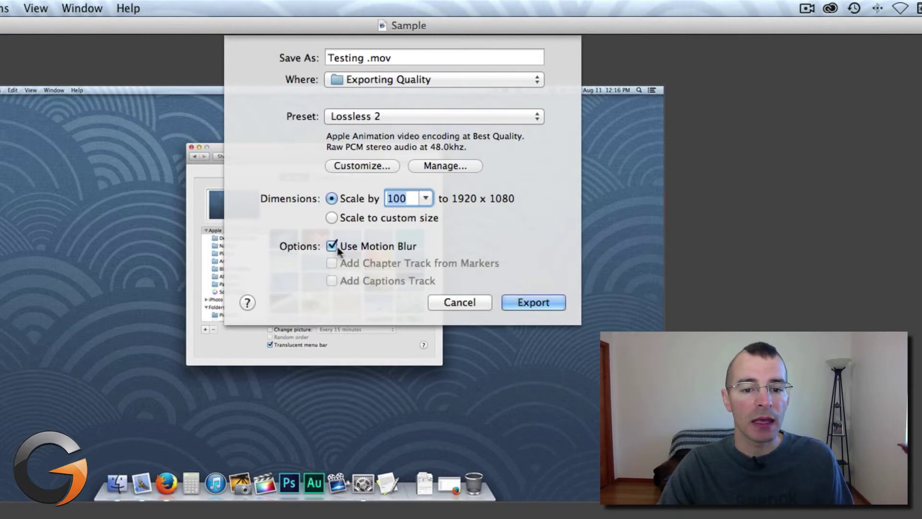
- Turn off Use Motion Blur in the export options
click(331, 246)
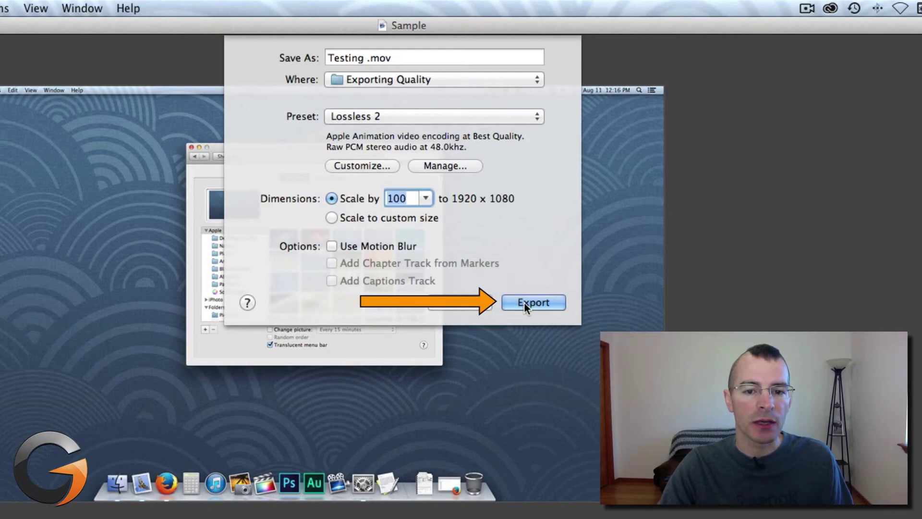
click(533, 302)
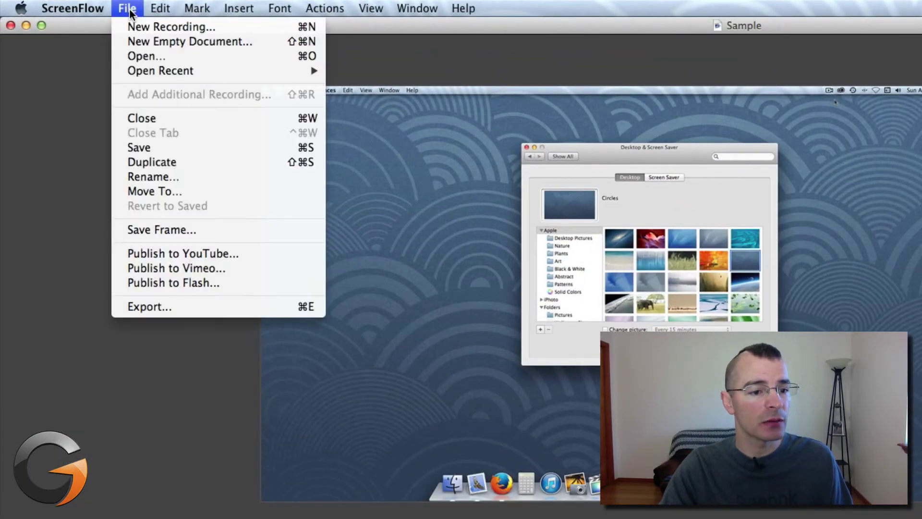
mouse_move(182, 254)
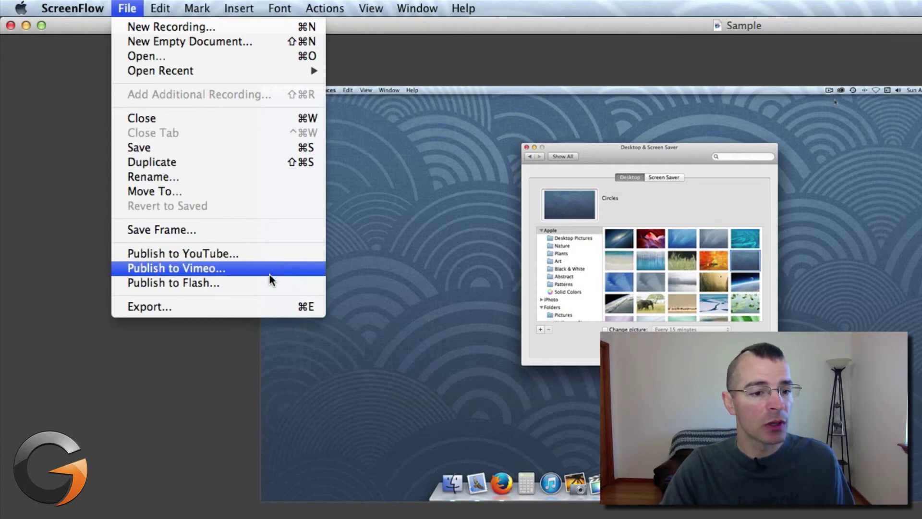
mouse_move(271, 287)
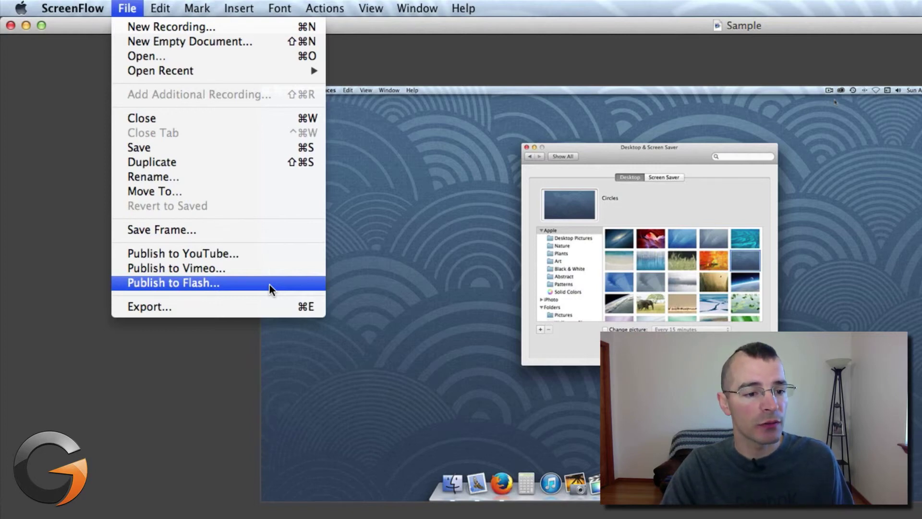
mouse_move(183, 254)
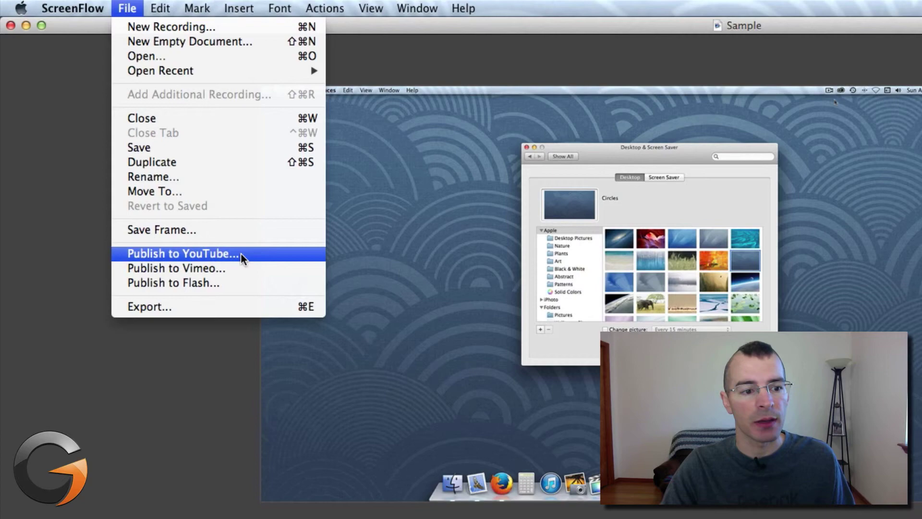
- Start Publish to YouTube, bringing up the Google sign-in window
click(182, 253)
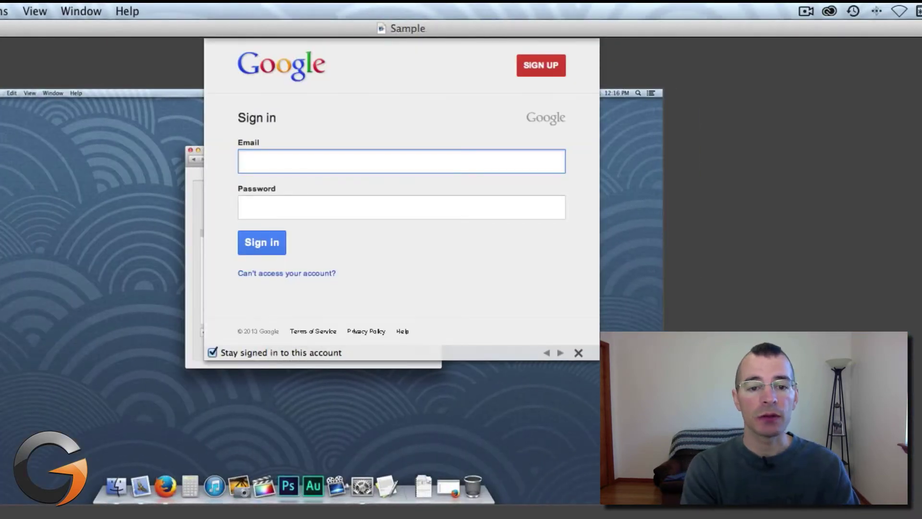
- Sign in to Google, choose the account and accept ScreenFlow's YouTube permissions
text(a)
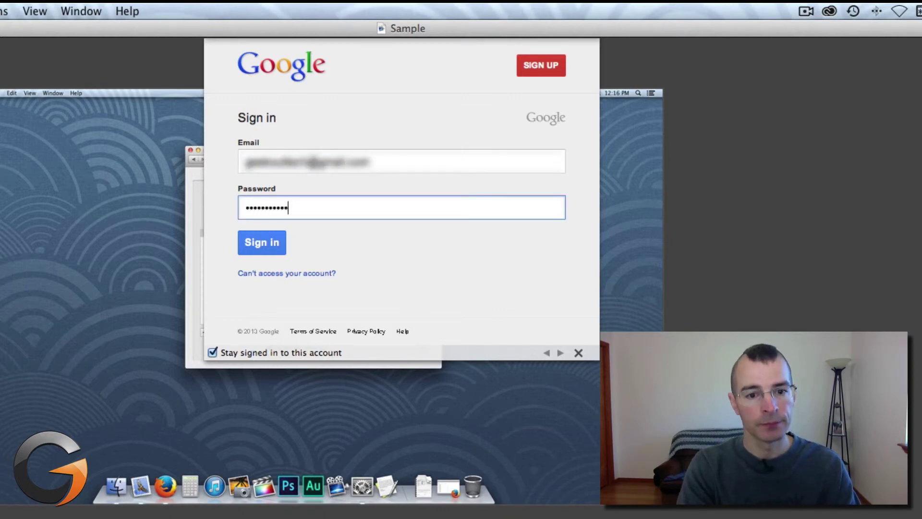
click(261, 242)
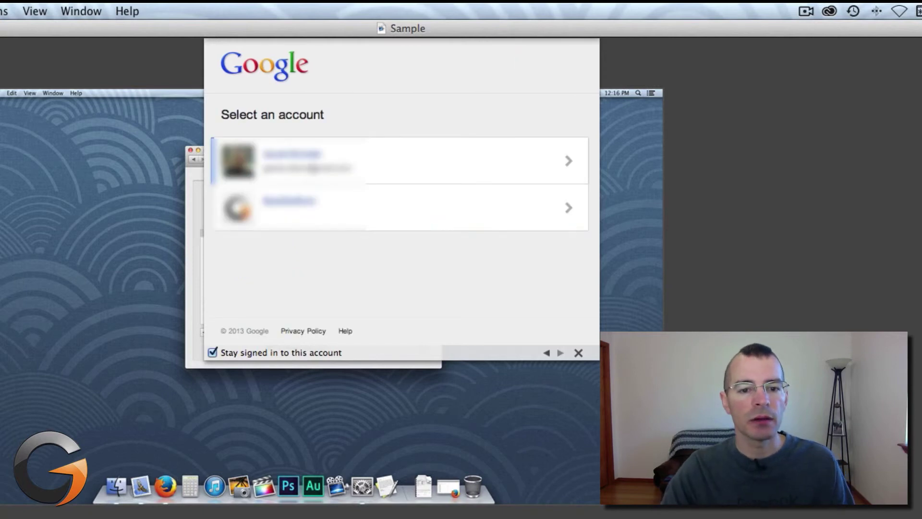
click(399, 161)
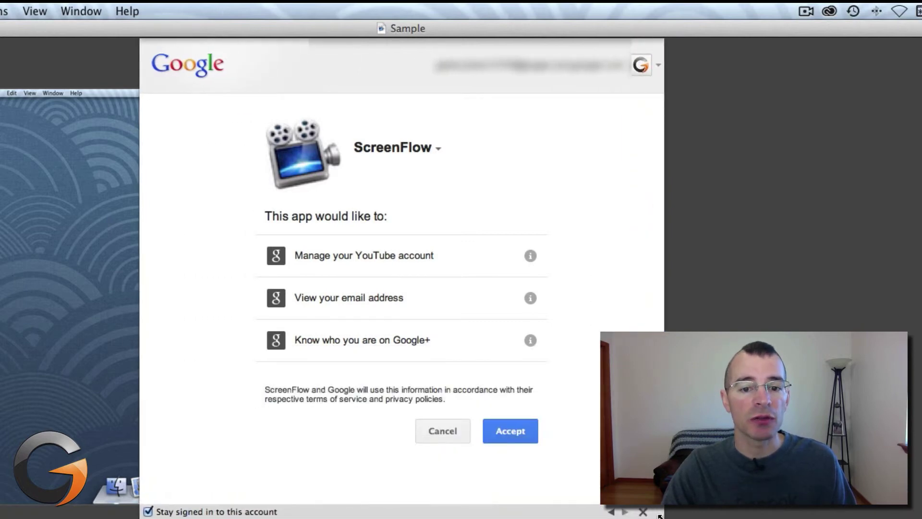
mouse_move(598, 281)
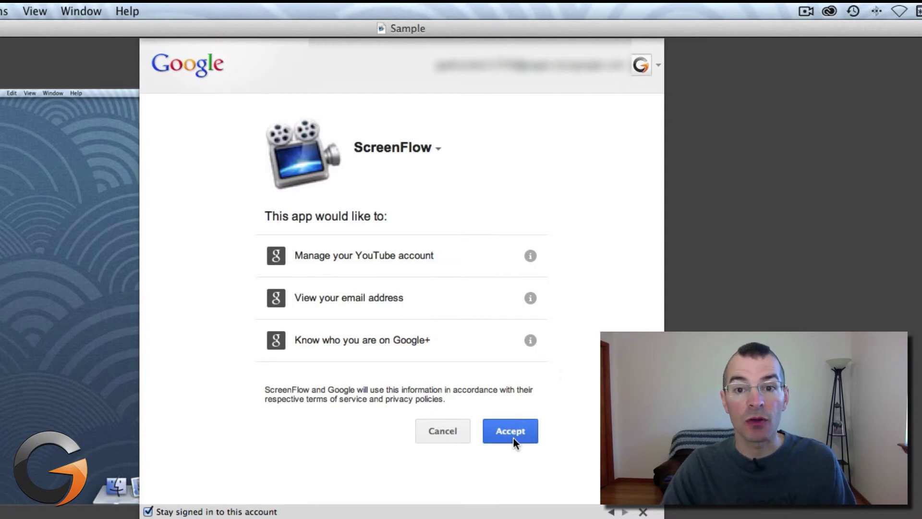
click(509, 431)
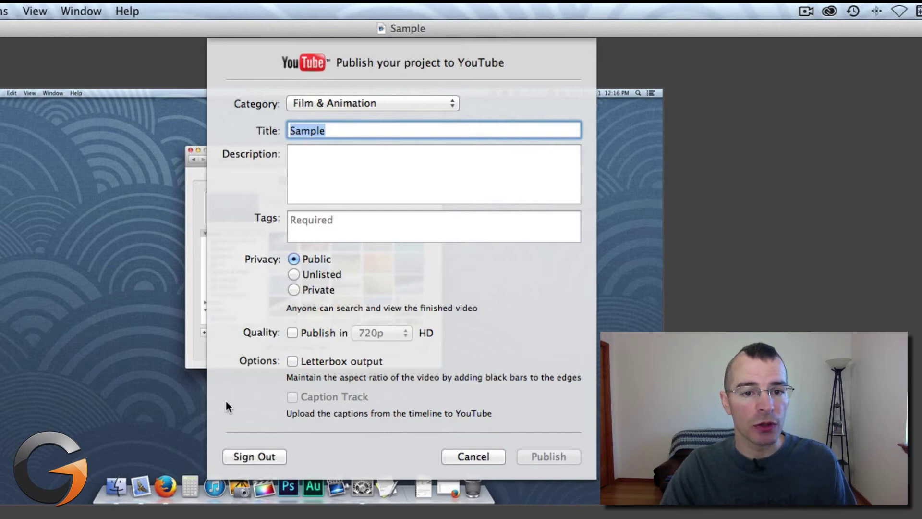
- Set the YouTube video's category to Education, leaving privacy Public
click(372, 103)
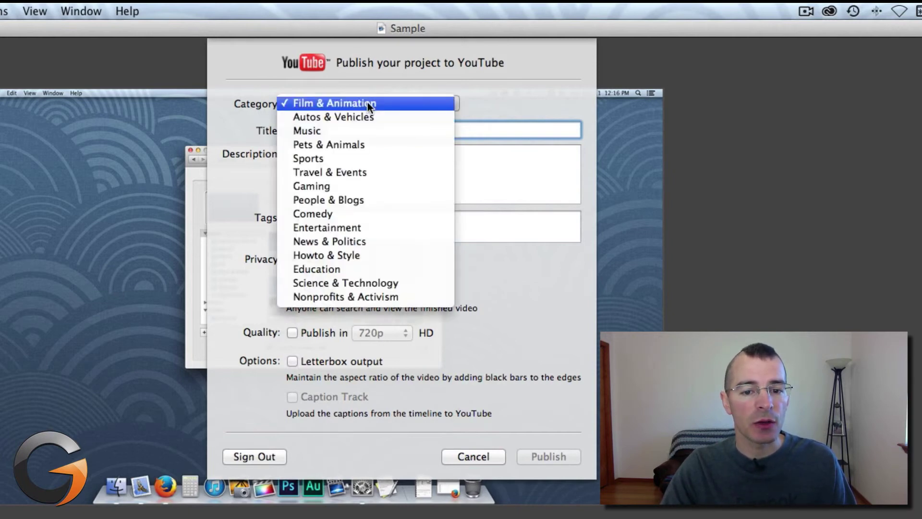
click(316, 269)
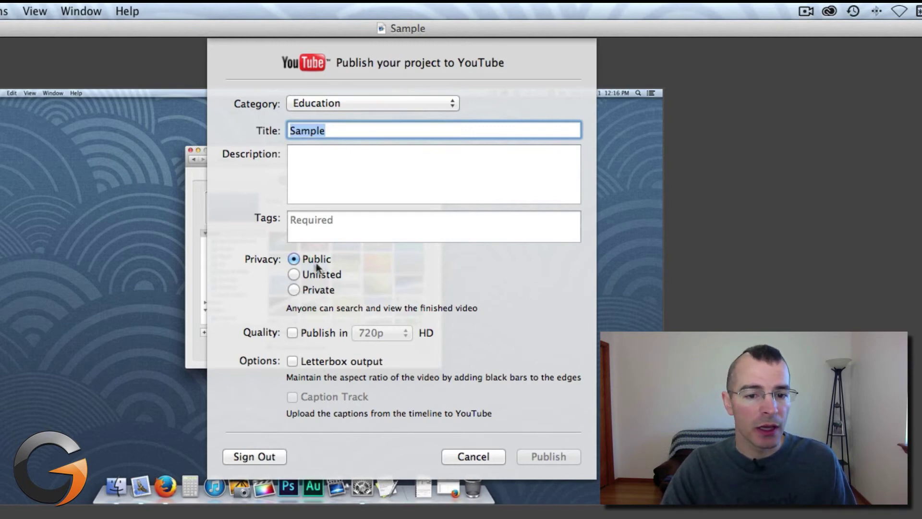
mouse_move(385, 388)
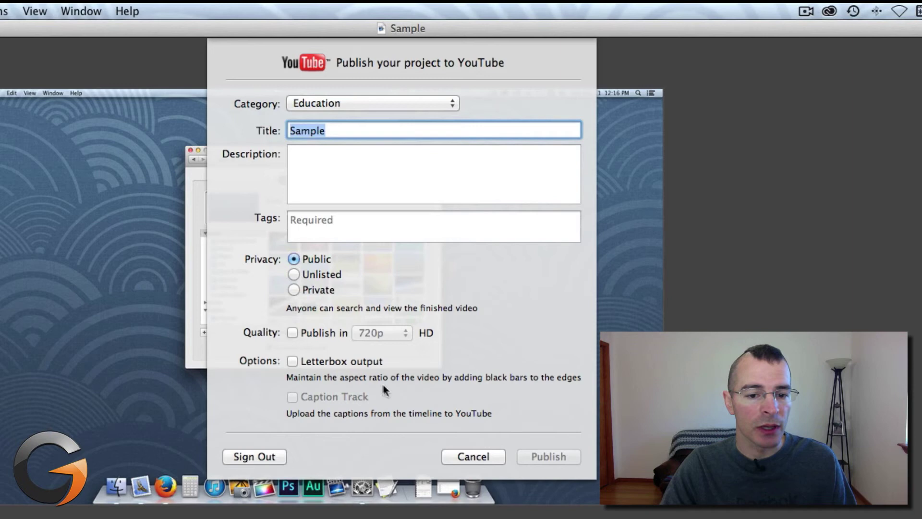